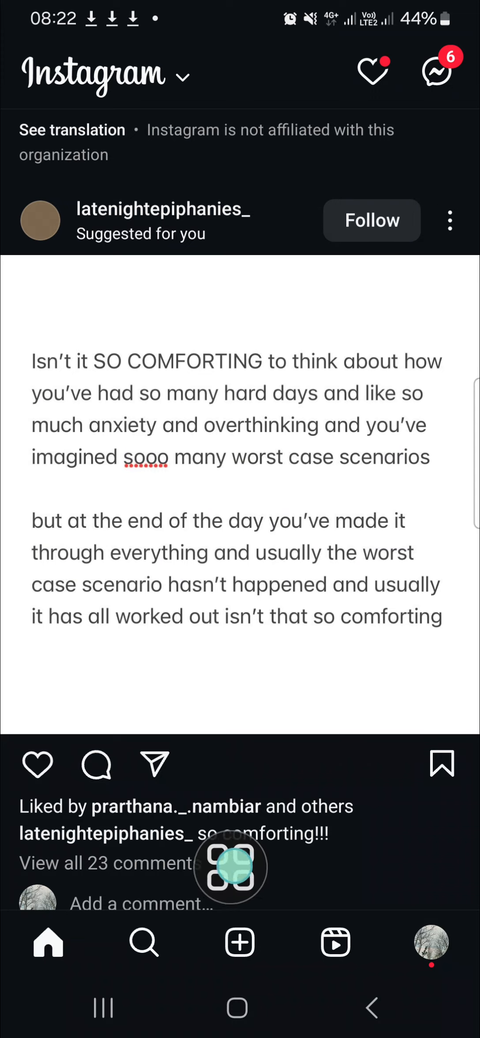
Step: Start a new post, switch it to REEL mode, and browse the video gallery
left_click(239, 943)
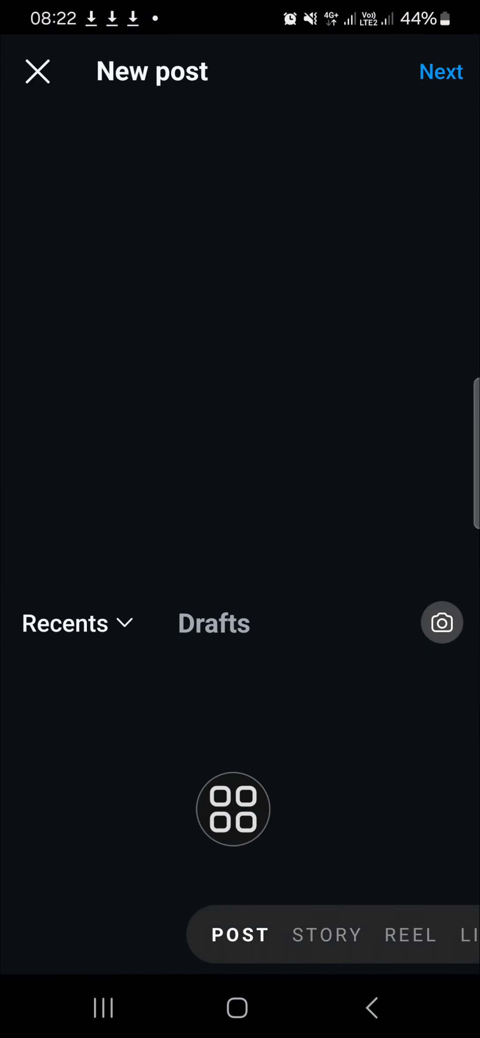
left_click(409, 935)
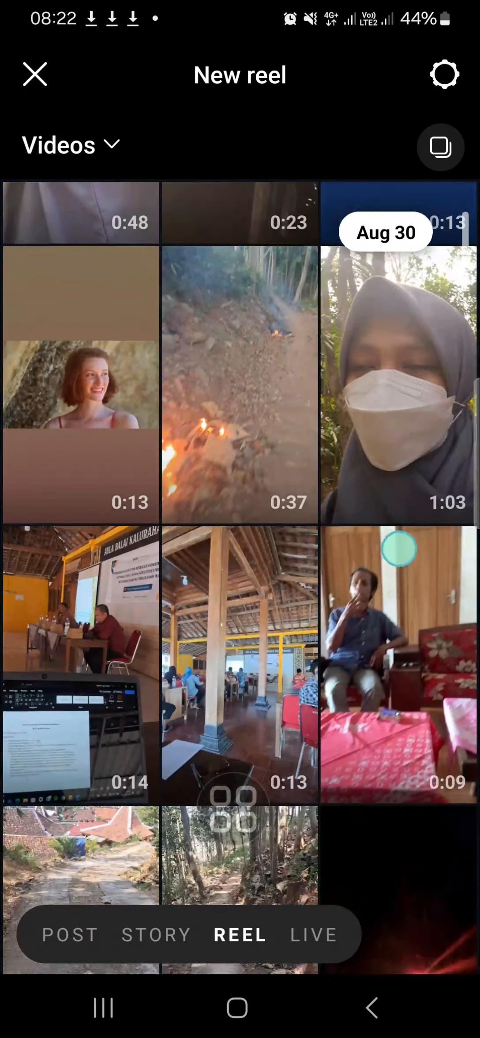
scroll("down", 3)
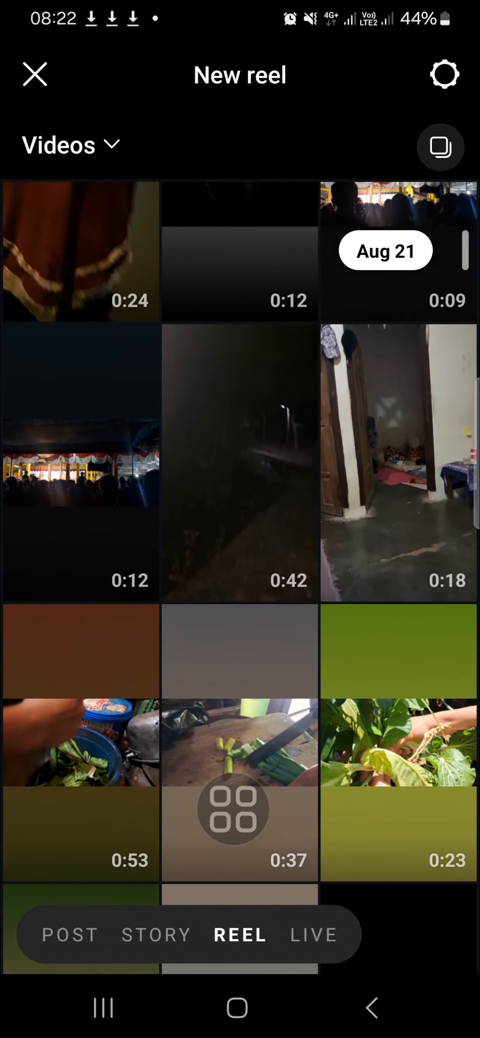
Step: Scroll the gallery to find the garden video of hands among leafy greens
scroll("down", 3)
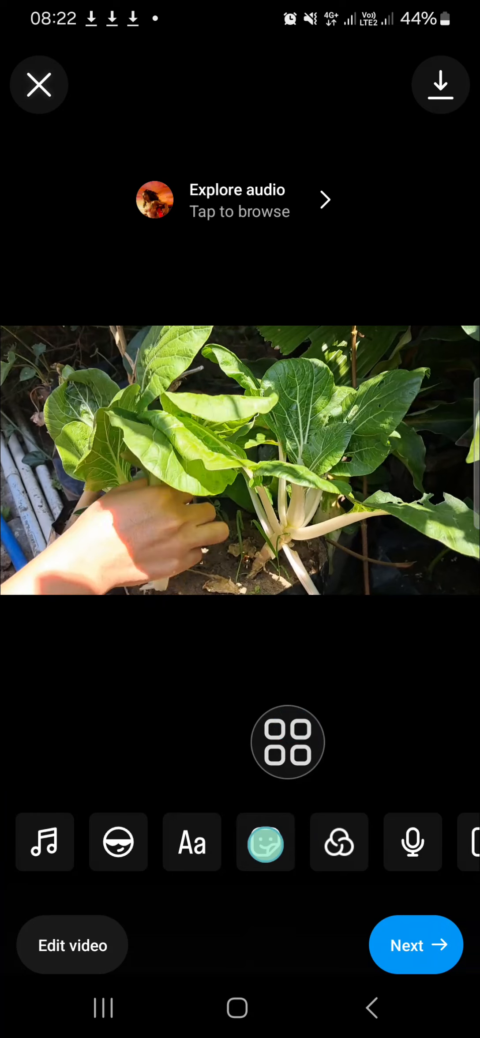
Step: Add the Instagram logo sticker from Your stickers to the garden video
left_click(266, 842)
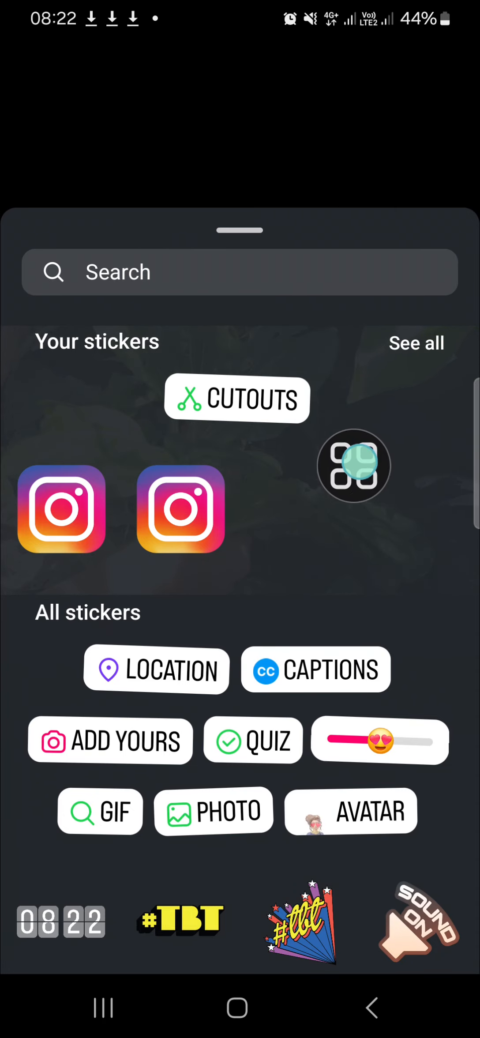
left_click(236, 399)
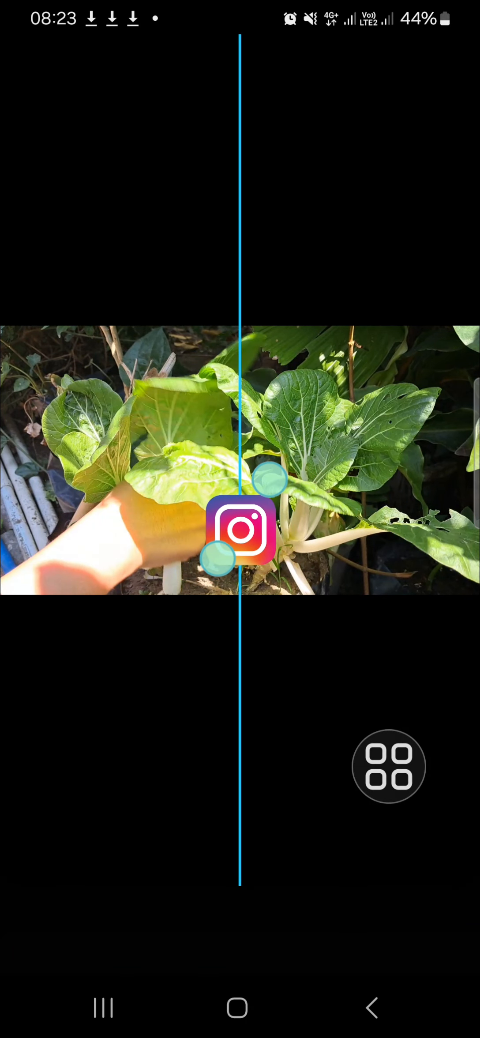
Step: Drag the Instagram logo sticker into the video's top-left corner
left_click_drag(241, 530, 73, 388)
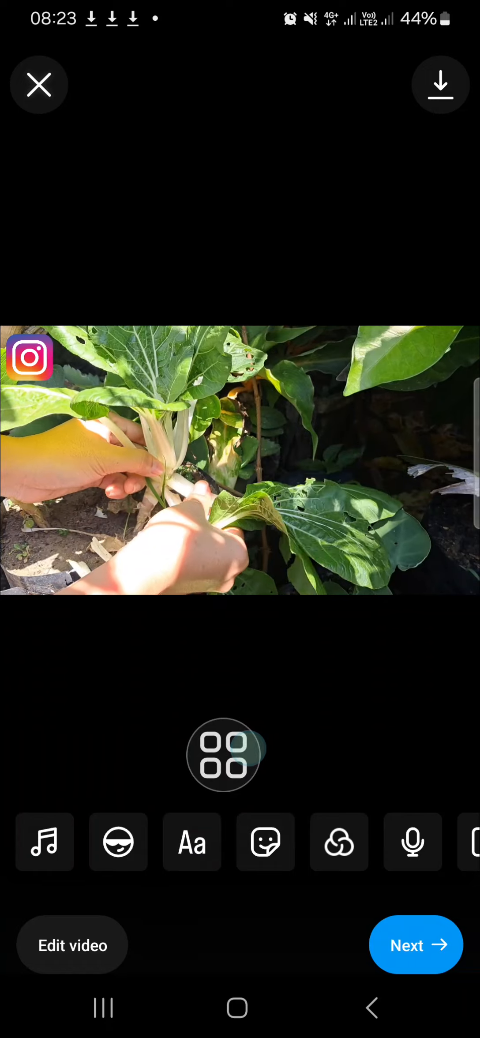
left_click(192, 842)
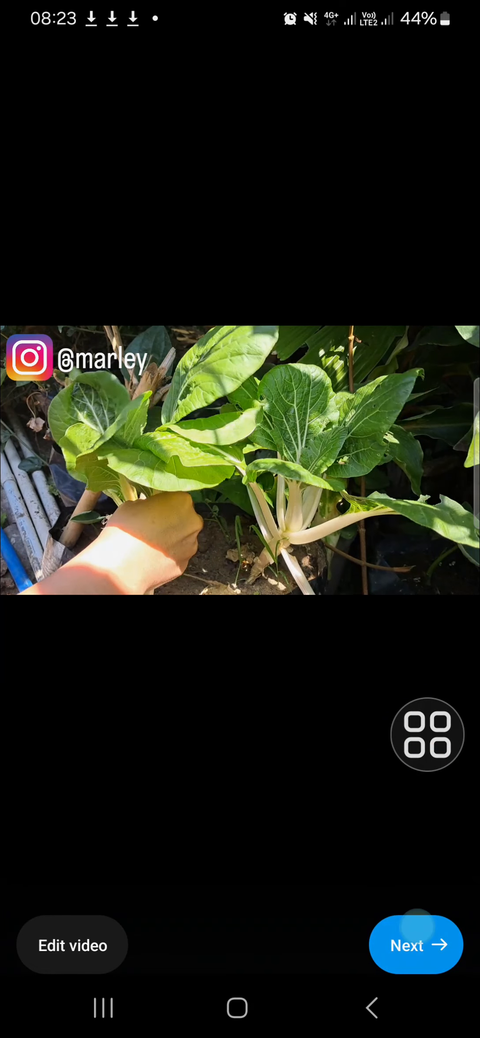
left_click(416, 945)
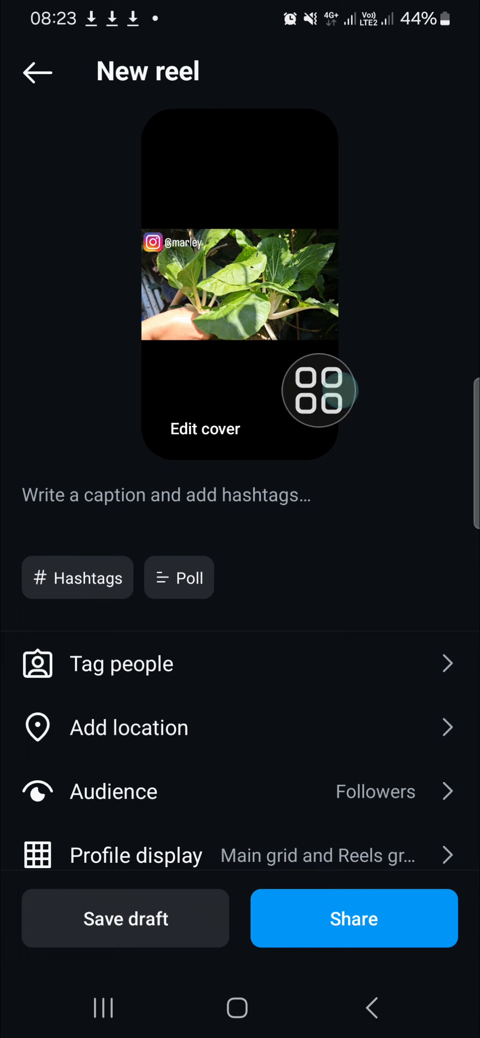
Step: Adjust the cover preview on the new-reel details screen showing logo and username
left_click_drag(321, 391, 159, 241)
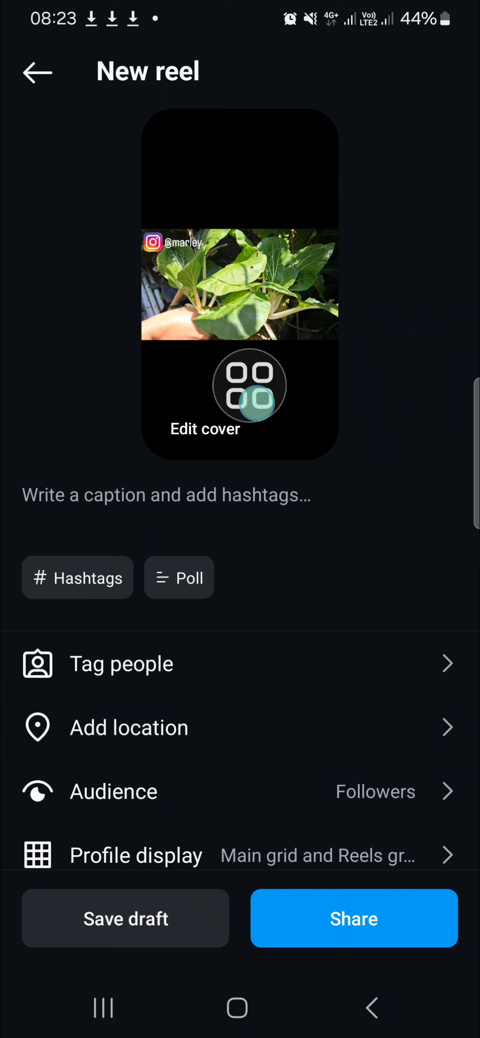
left_click(248, 386)
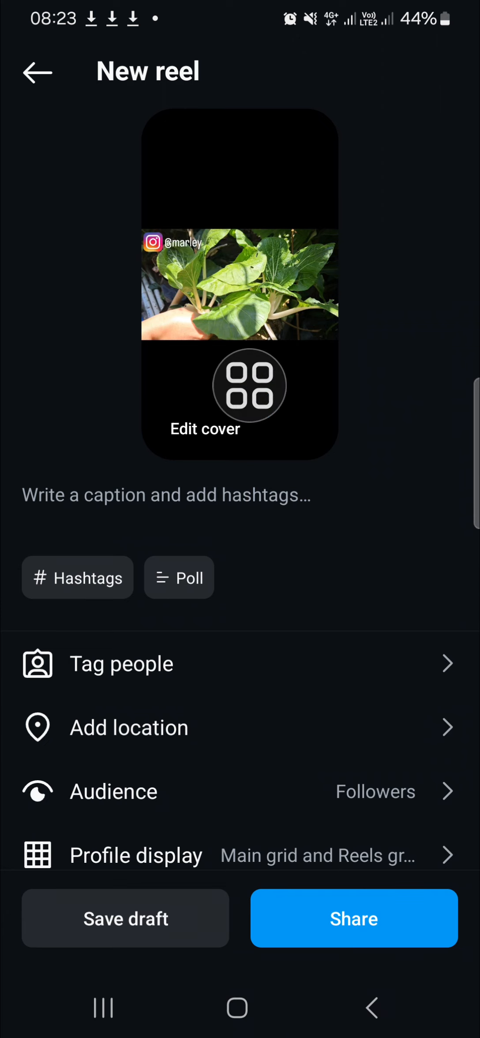